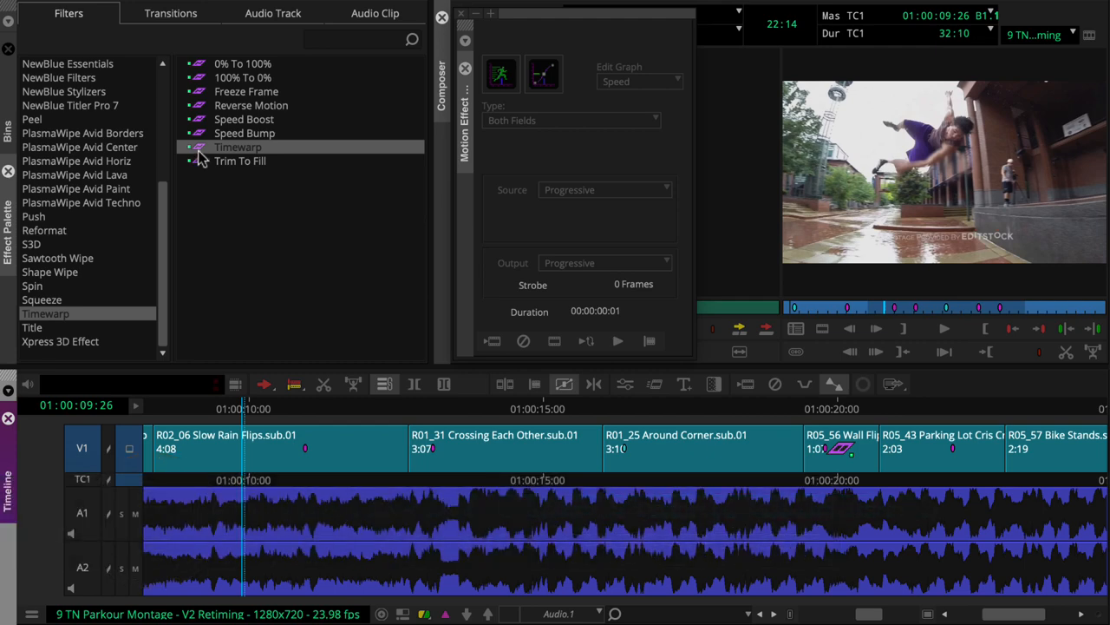
Apply the Timewarp effect to the Crossing Each Other clip and show its speed graph.
click(238, 146)
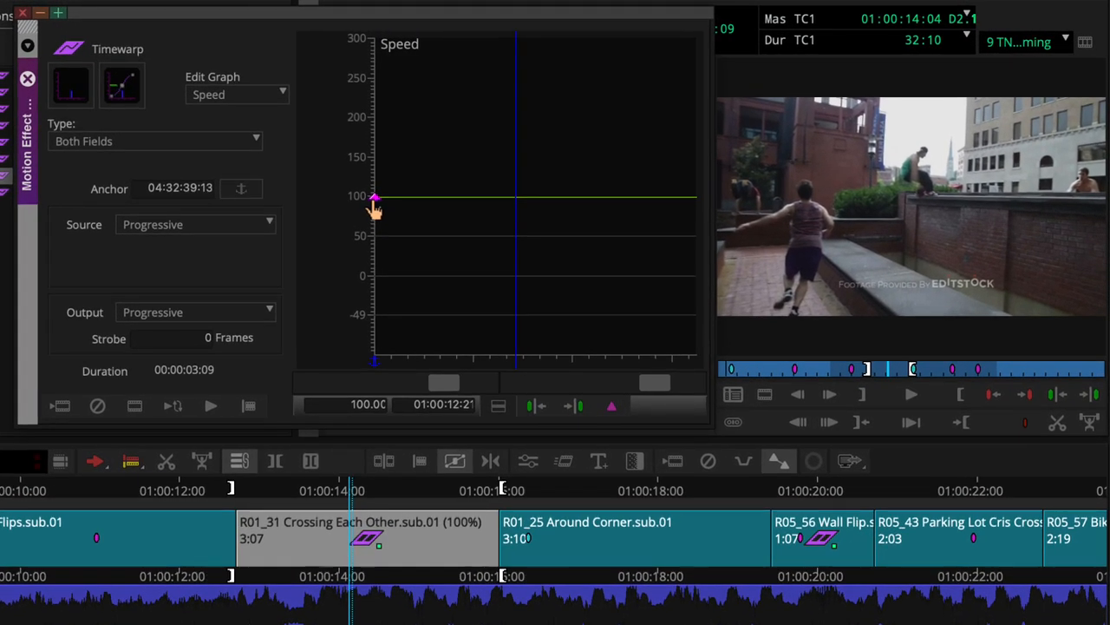
Drag the start keyframe through about 155%, 114% and 43% to test constant speeds.
drag(374, 198, 374, 162)
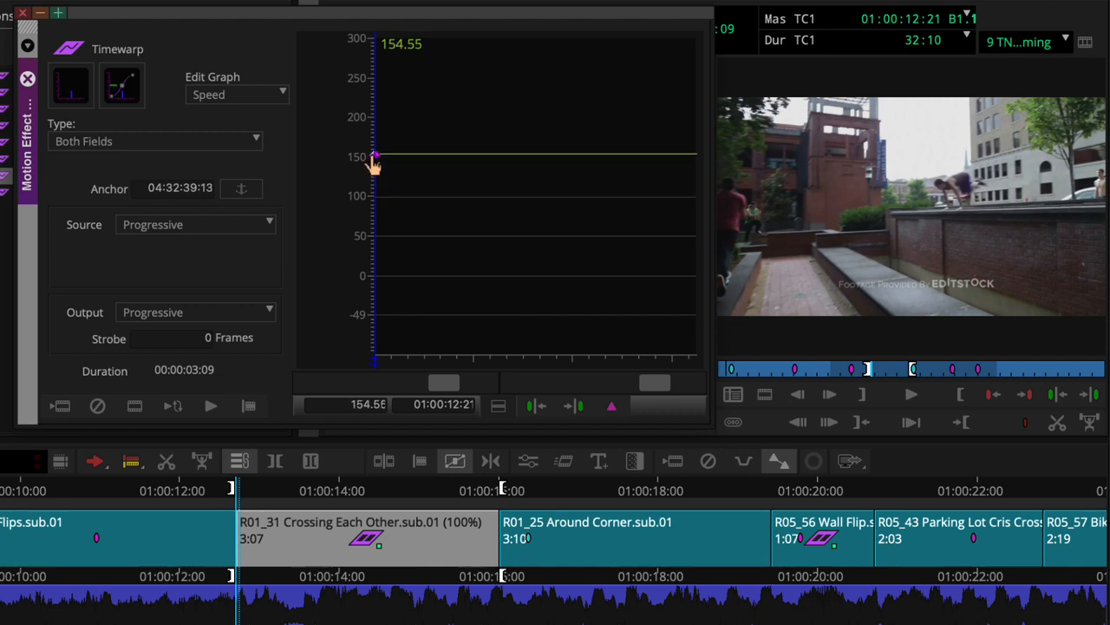
drag(375, 159, 375, 187)
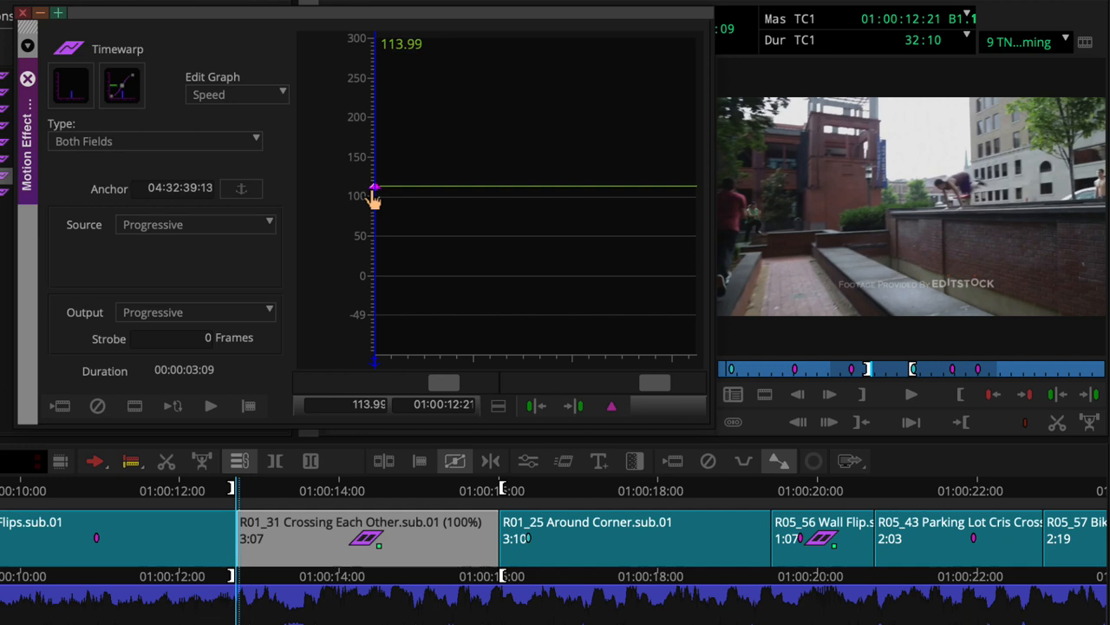
drag(375, 188, 374, 239)
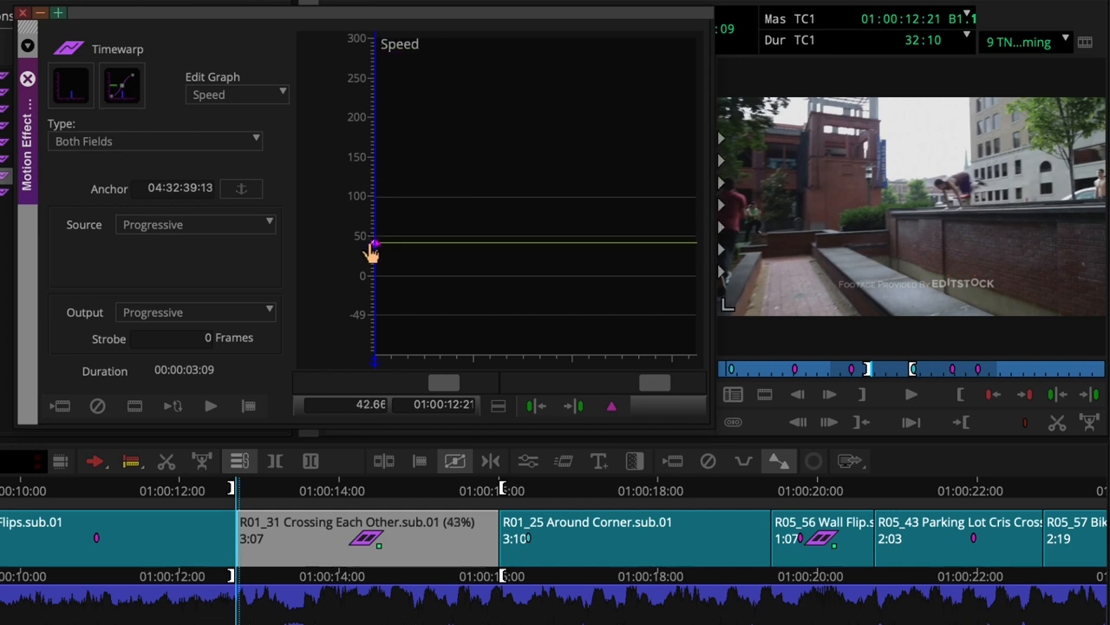
click(250, 538)
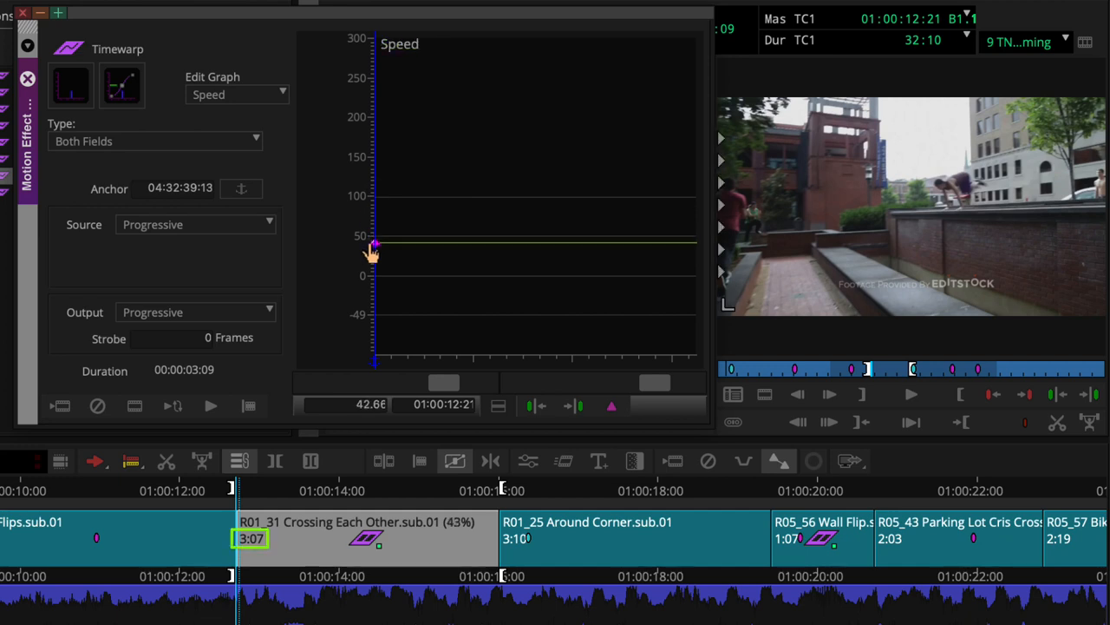
Drag the speed through about 73% and 134%, then settle it at a constant 27%.
drag(374, 239, 374, 222)
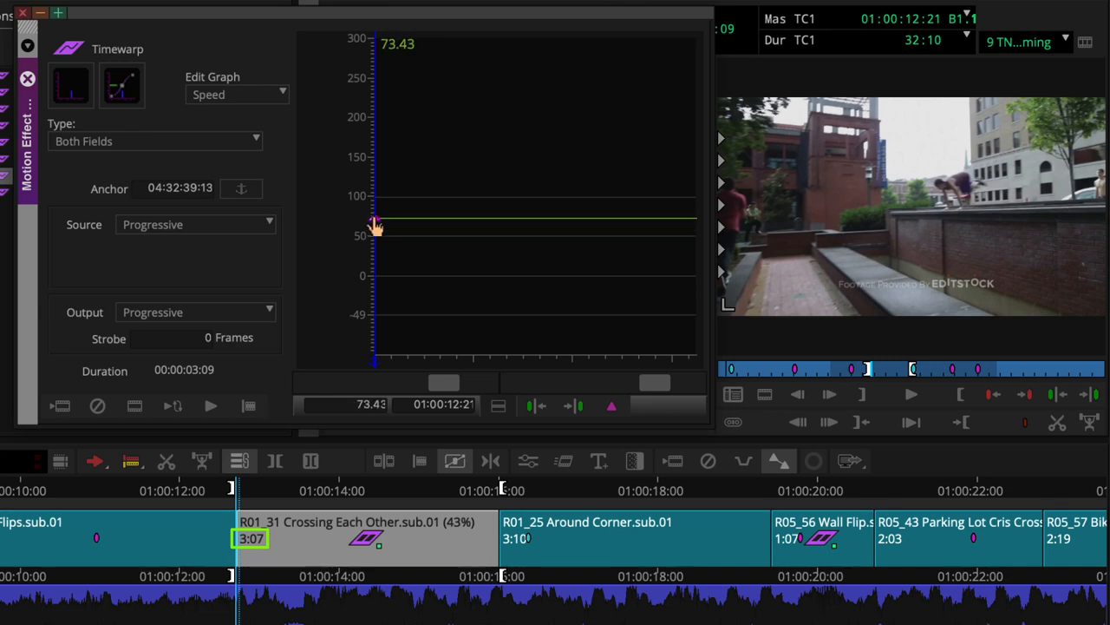
drag(374, 224, 375, 177)
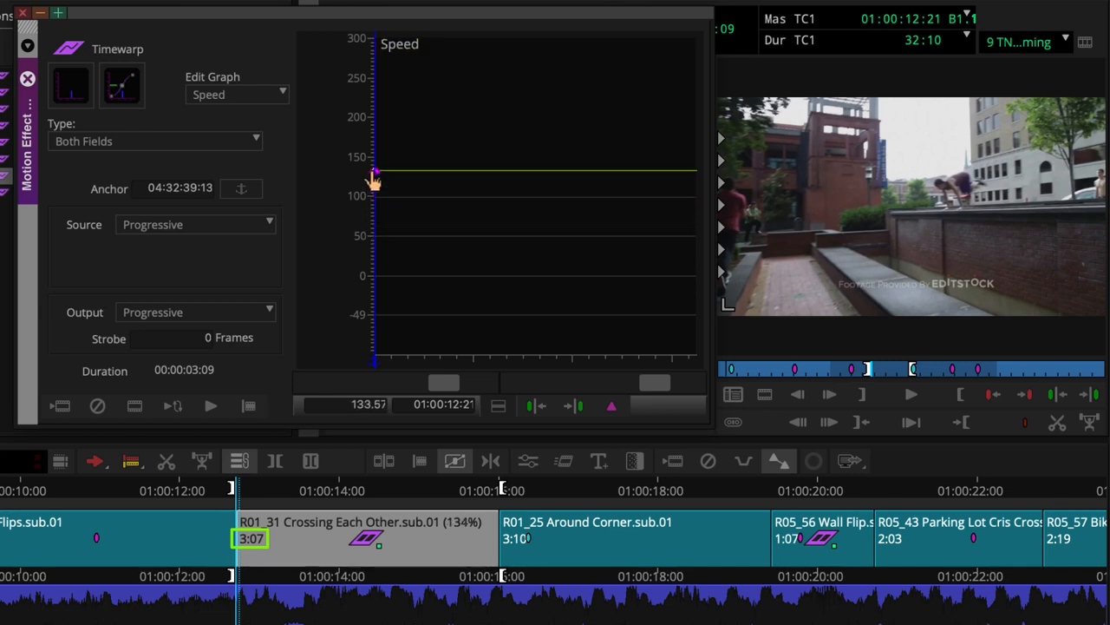
click(911, 394)
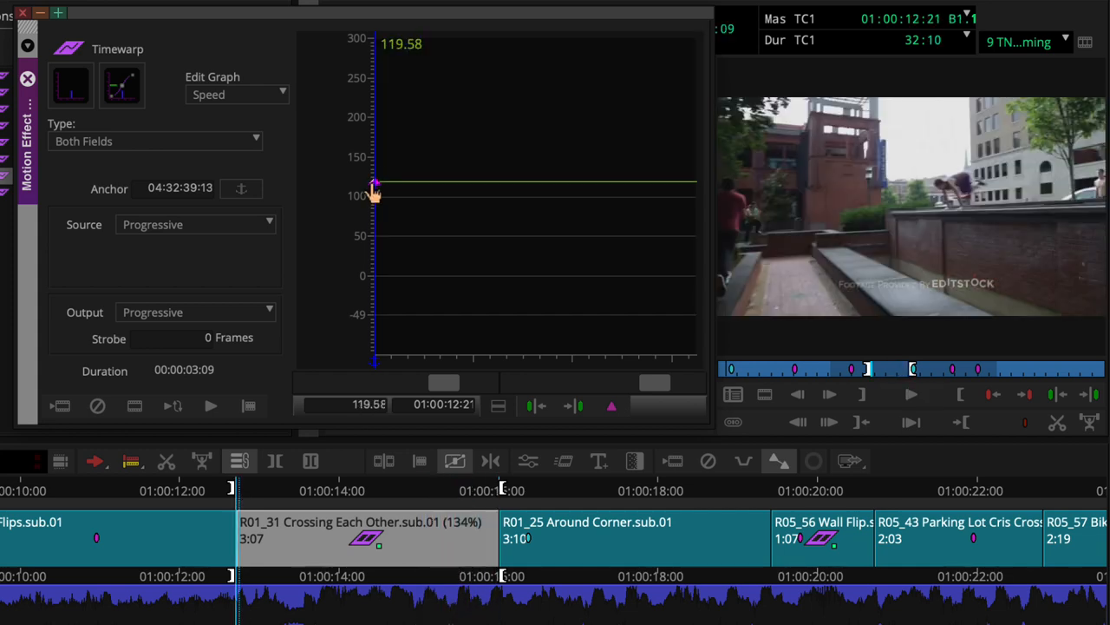
drag(374, 188, 375, 260)
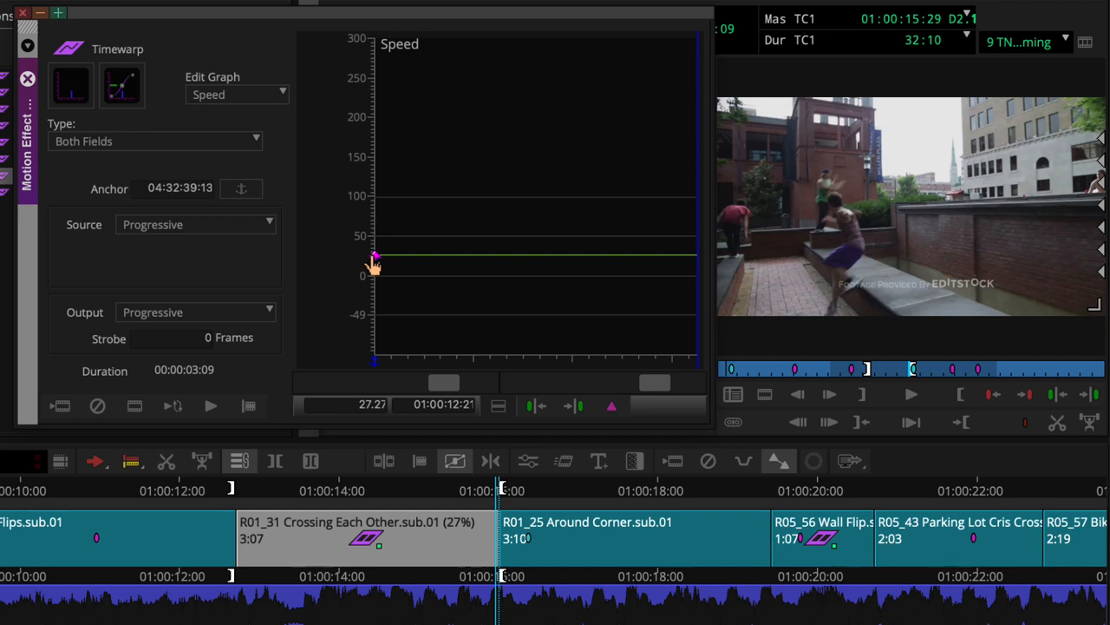
click(364, 538)
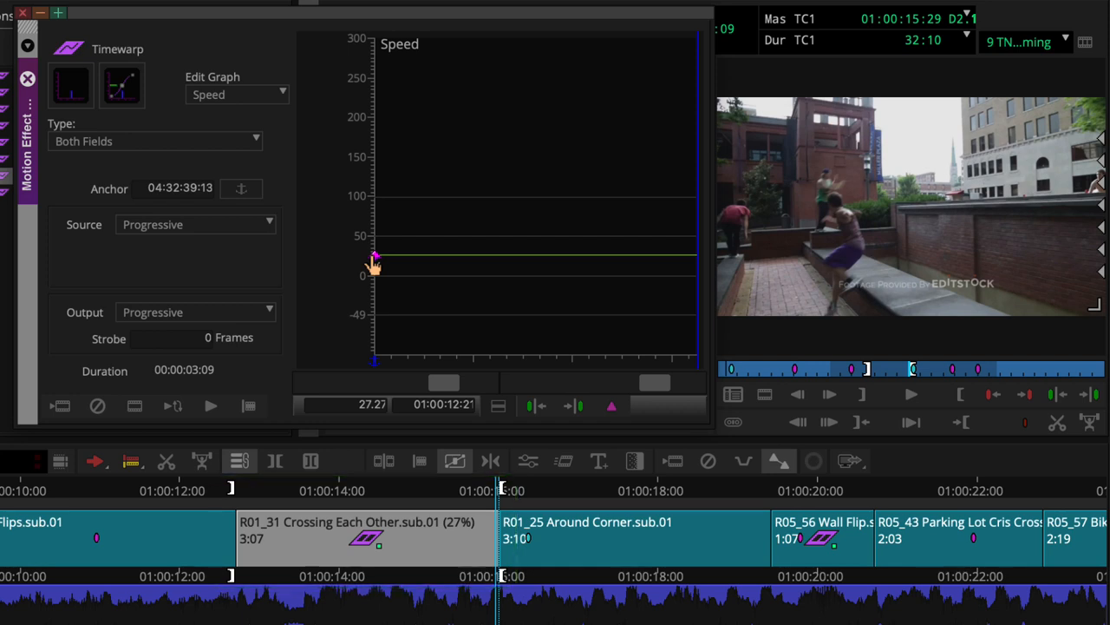
click(373, 264)
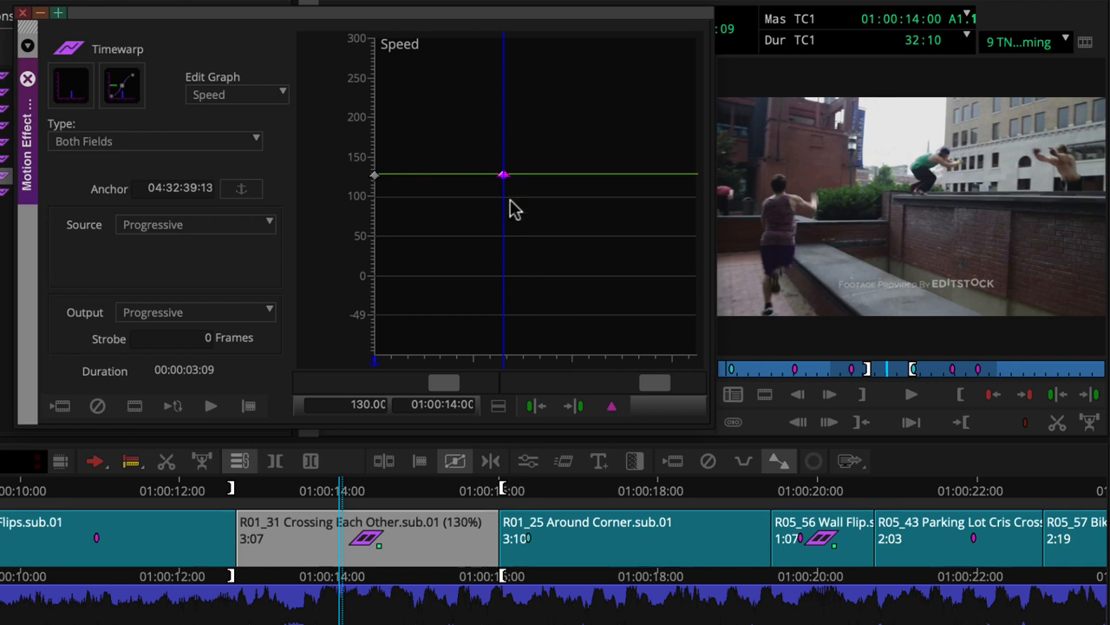
Pull the mid-shot keyframe down to about 25% so the clip slows mid-shot.
drag(503, 174, 503, 225)
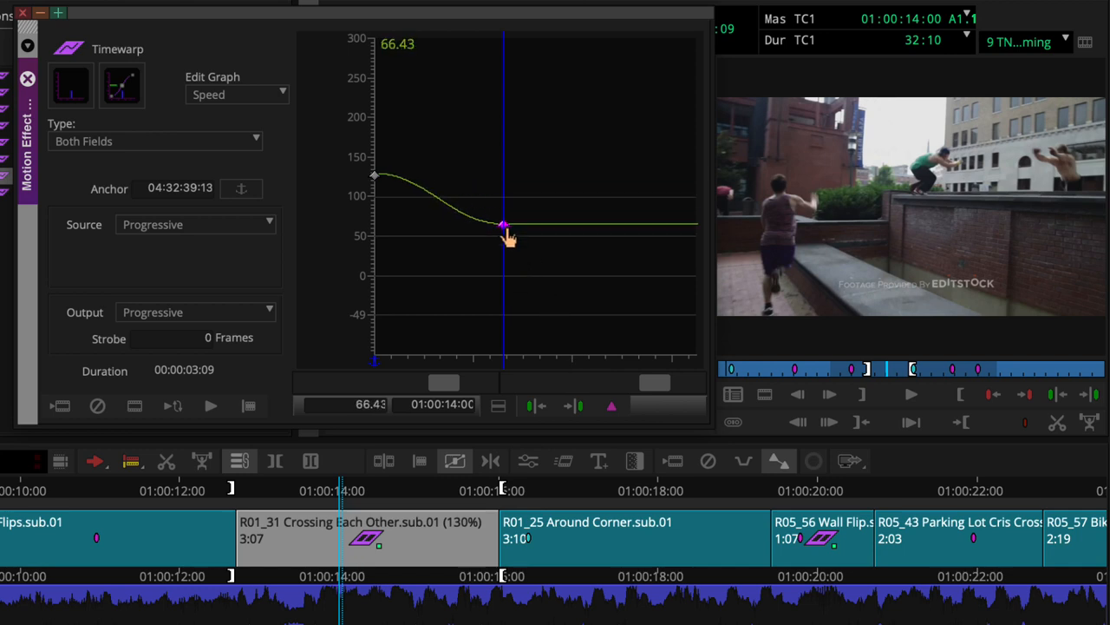
drag(504, 225, 503, 257)
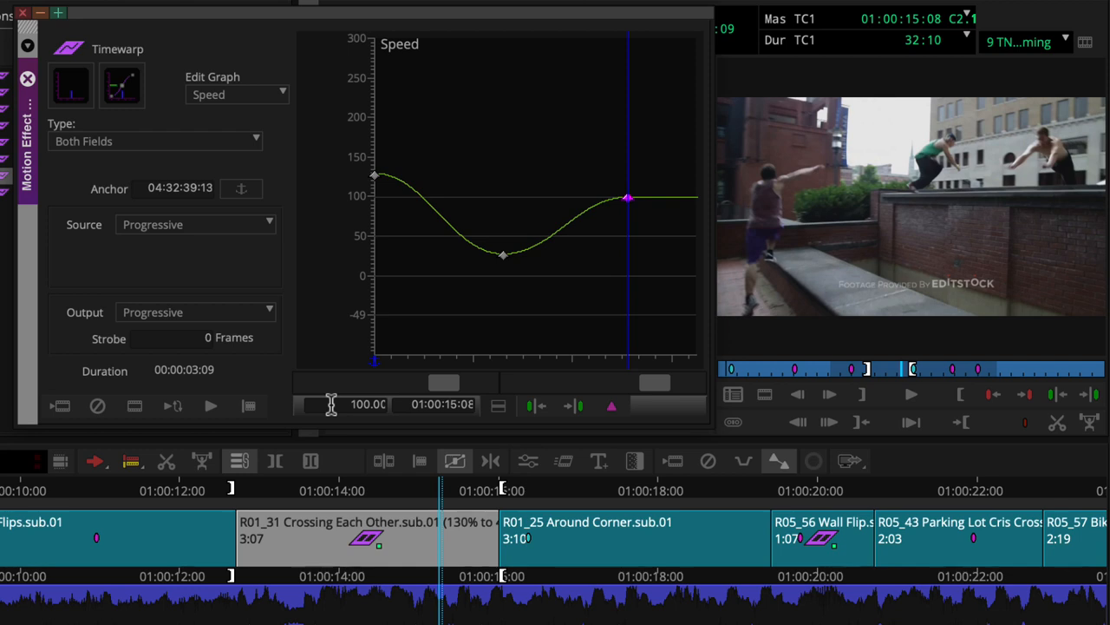
mouse_move(451, 310)
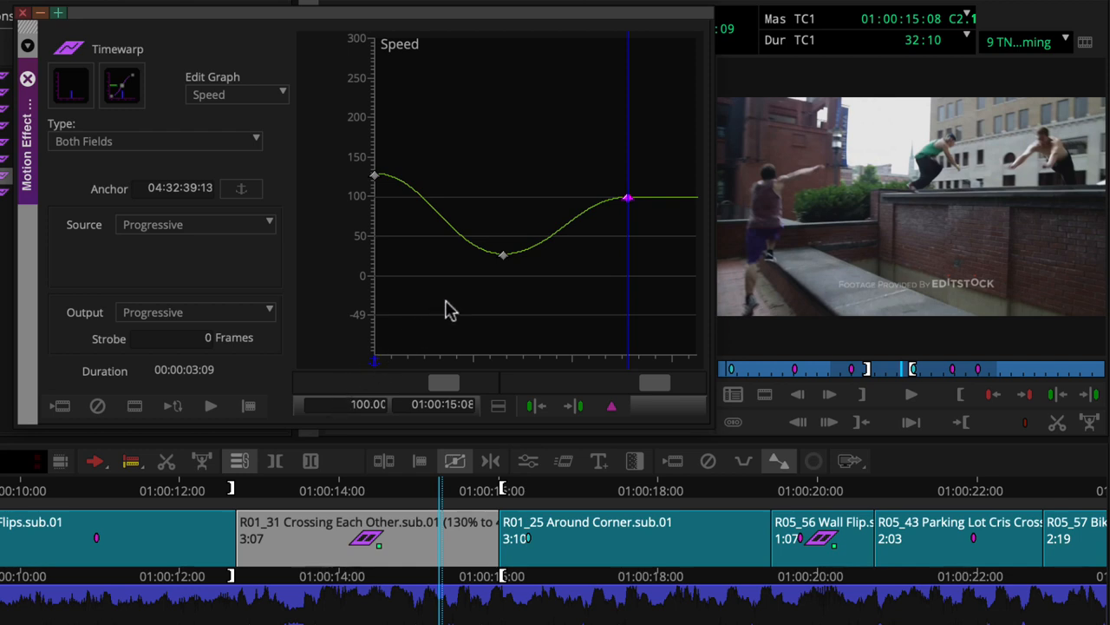
mouse_move(503, 261)
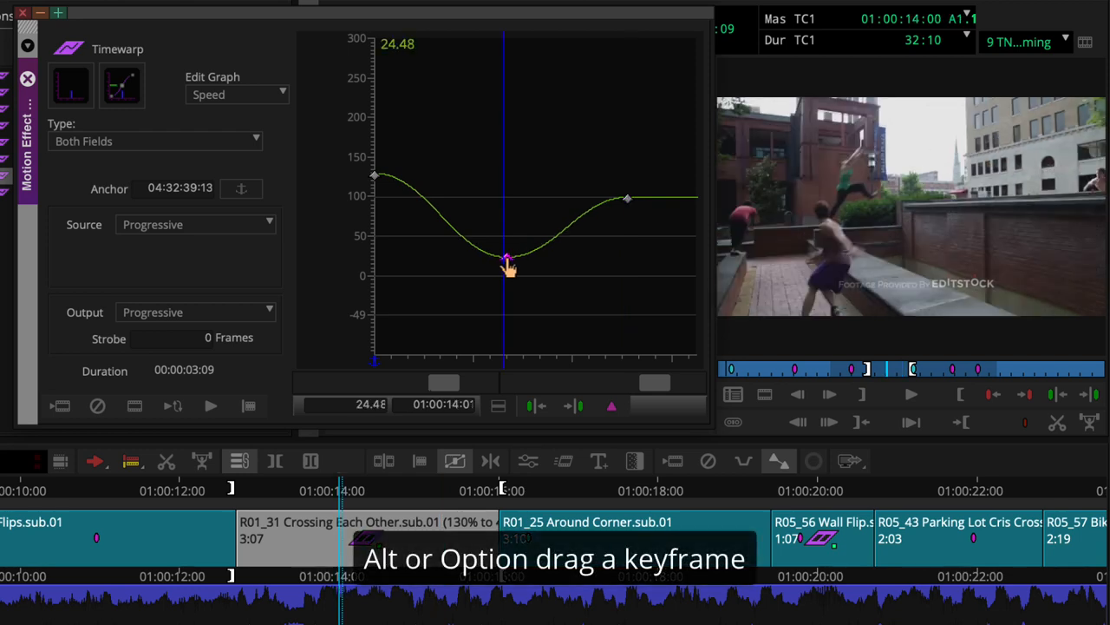
Move the slowest keyframe a few frames later, then select the keyframe returning to 100%.
drag(507, 260, 510, 263)
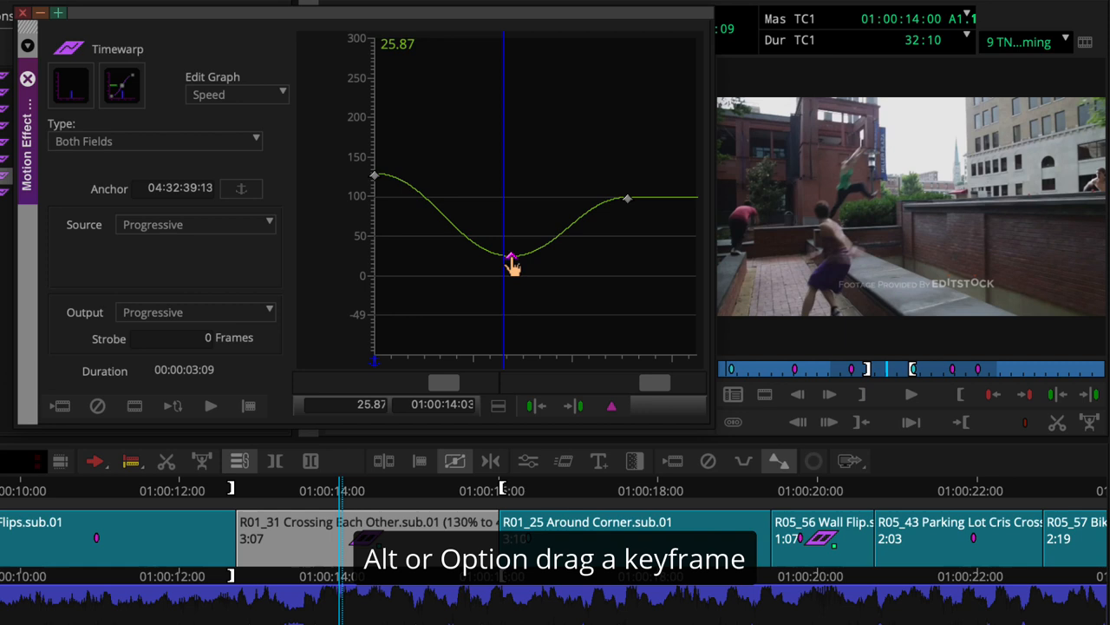
drag(511, 260, 510, 256)
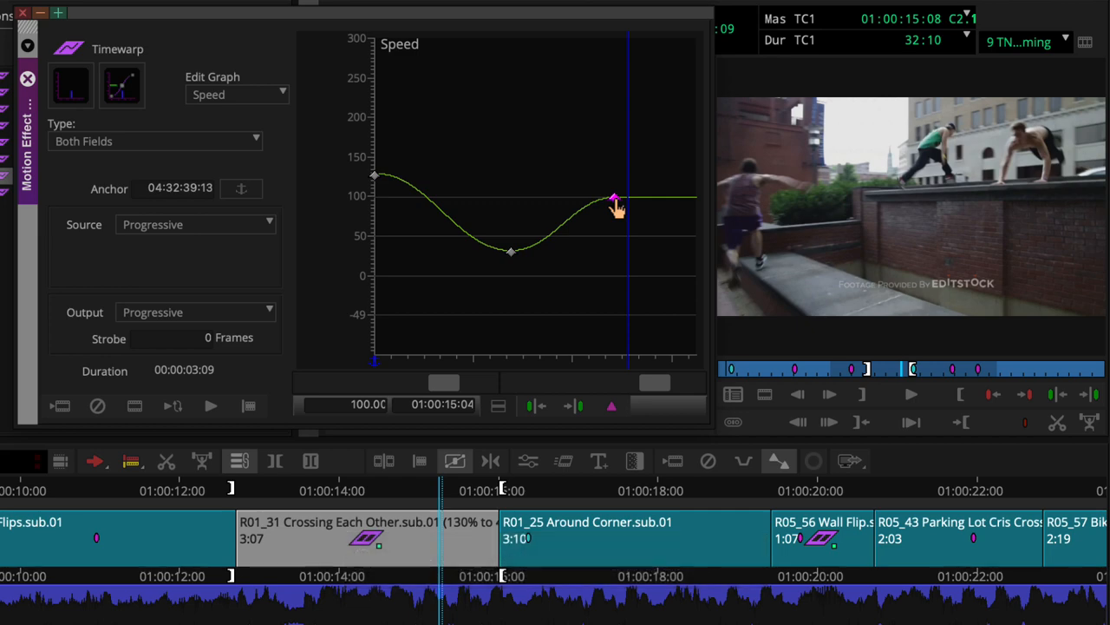
click(911, 394)
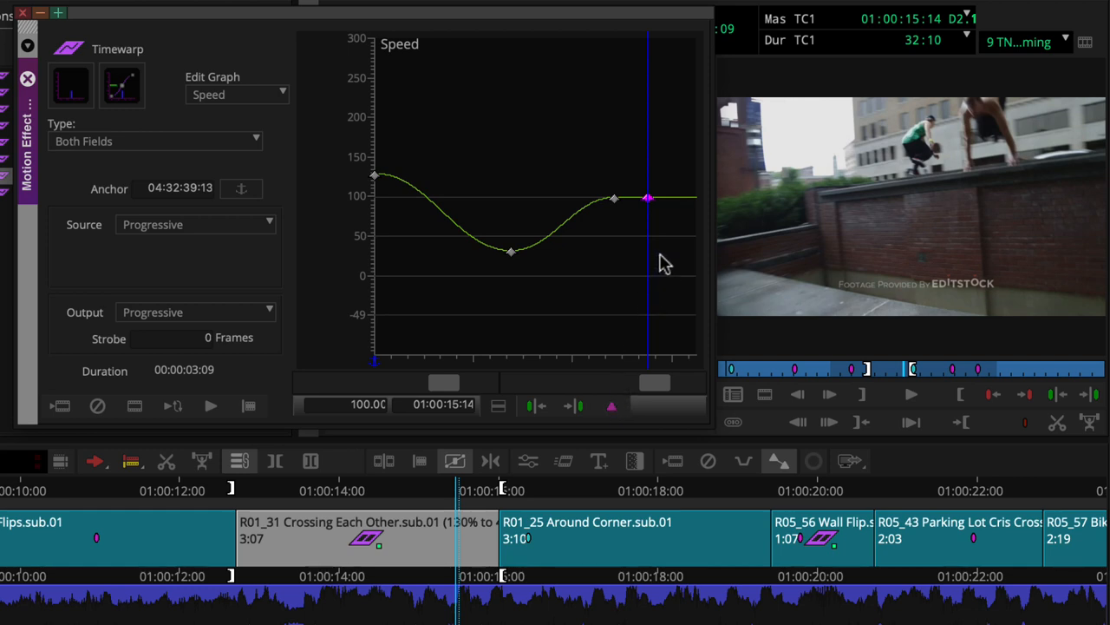
Select the added 100% keyframe that holds normal speed after the return point.
click(649, 197)
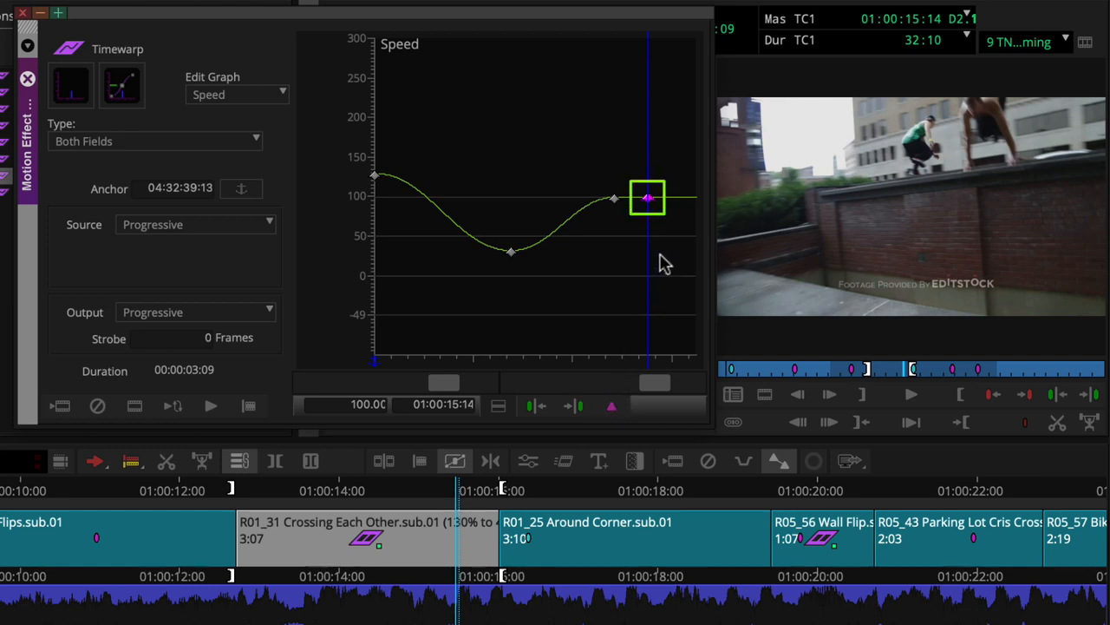